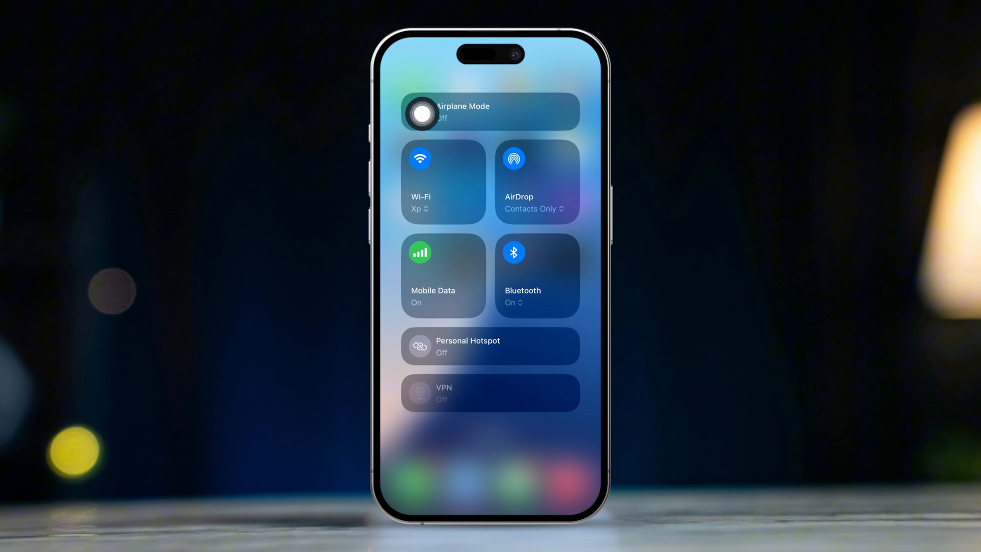
- Toggle Airplane Mode and Mobile Data to refresh the connection, then confirm restarting the iPhone
left_click(420, 117)
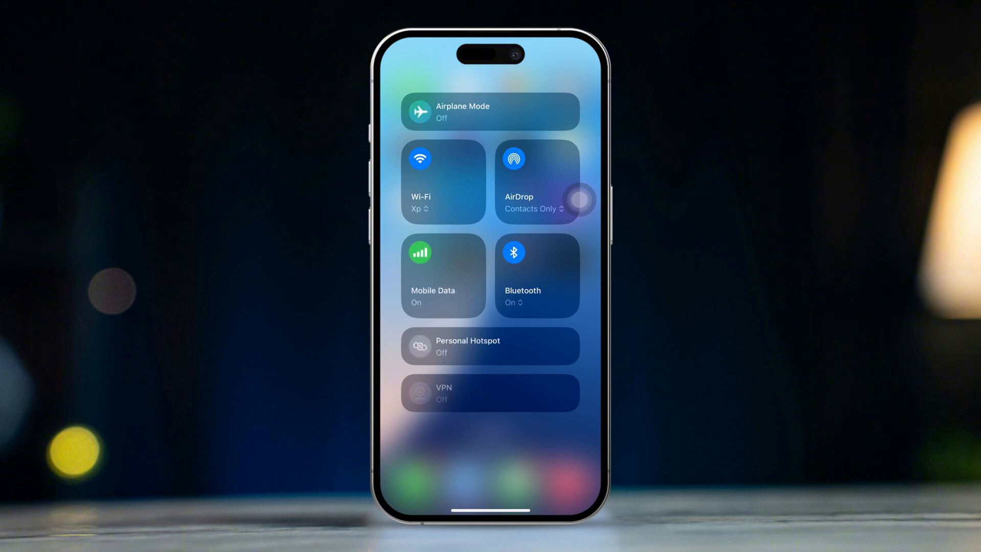
left_click(420, 157)
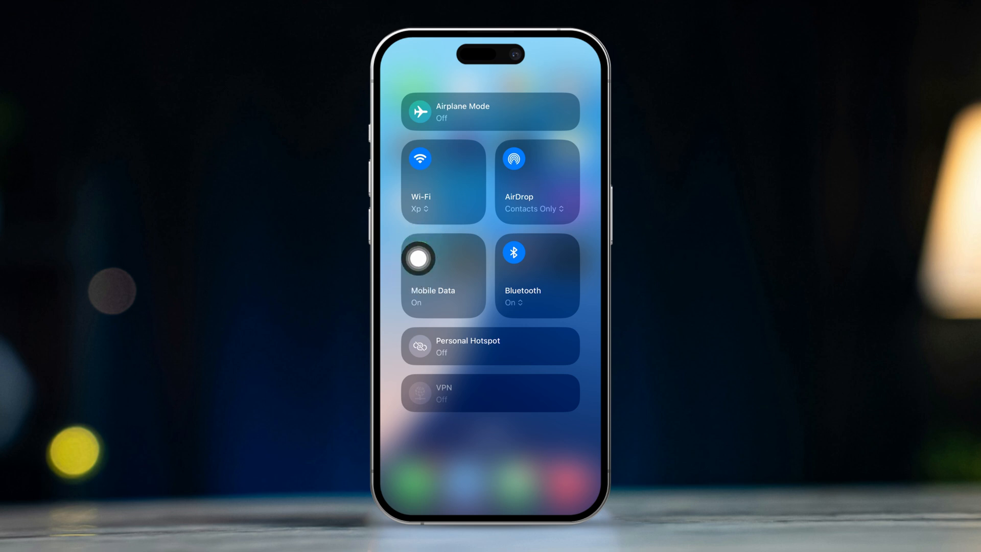
left_click(420, 258)
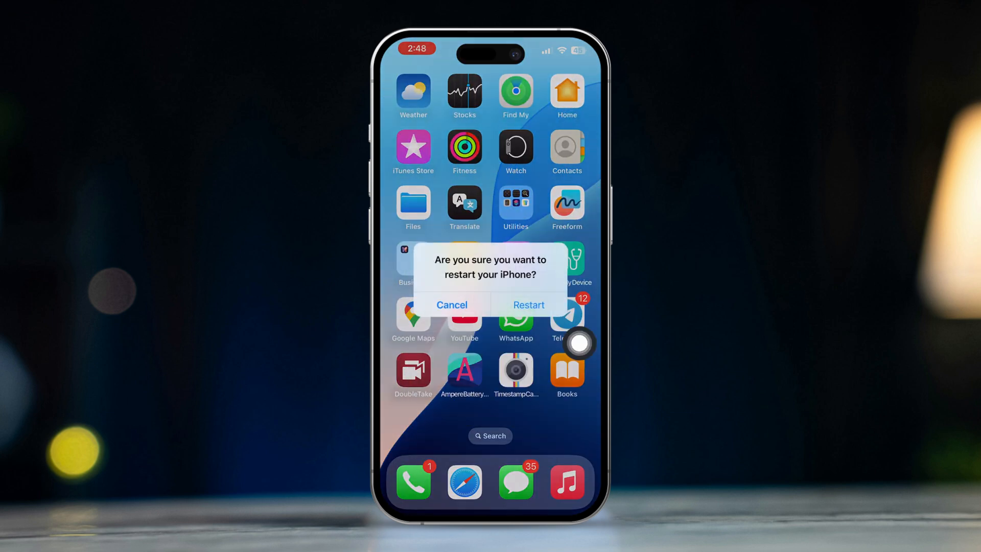
left_click(452, 304)
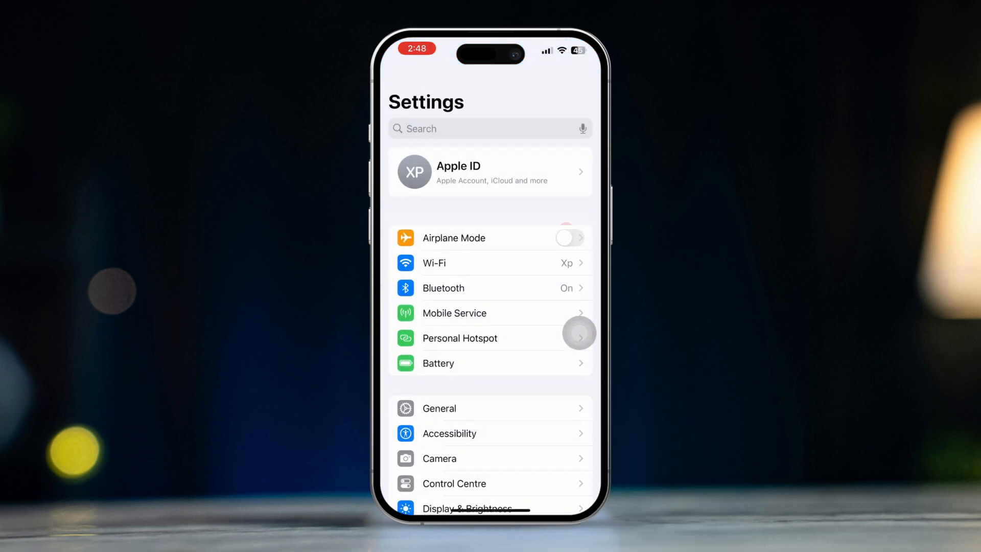
- Scroll through the General settings list, then go back to the Home Screen
scroll("down", 3)
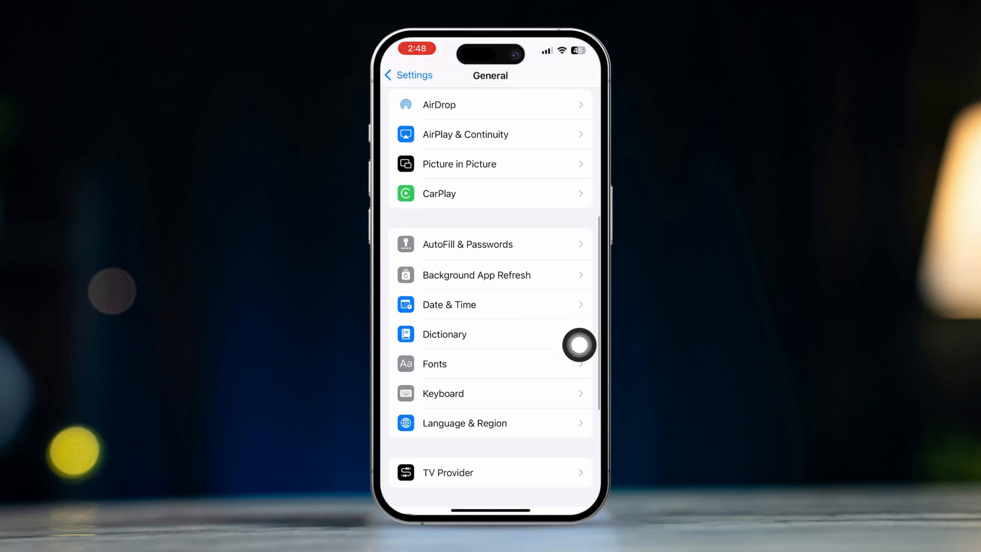
left_click(476, 275)
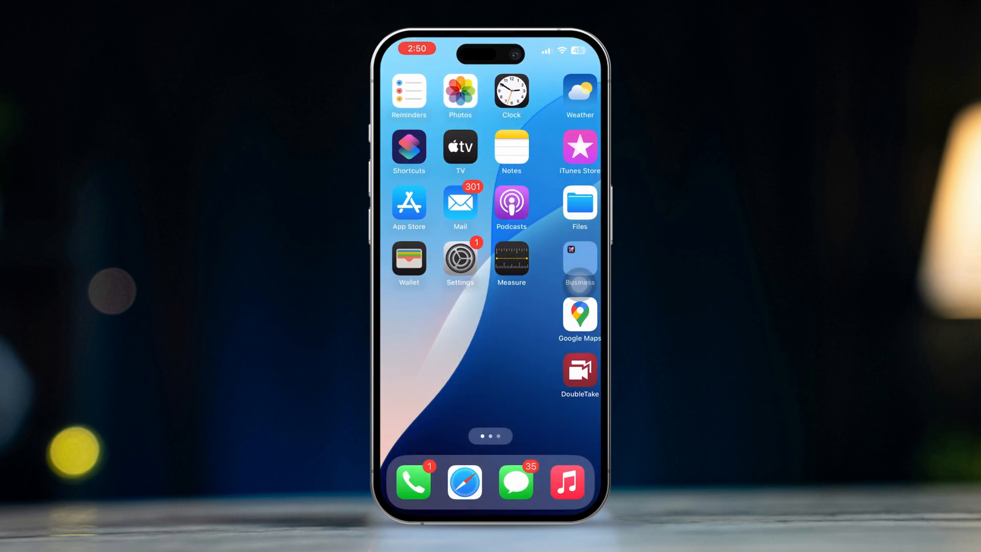
- Launch Settings, go into General, and reach the Transfer or Reset iPhone page
left_click(460, 256)
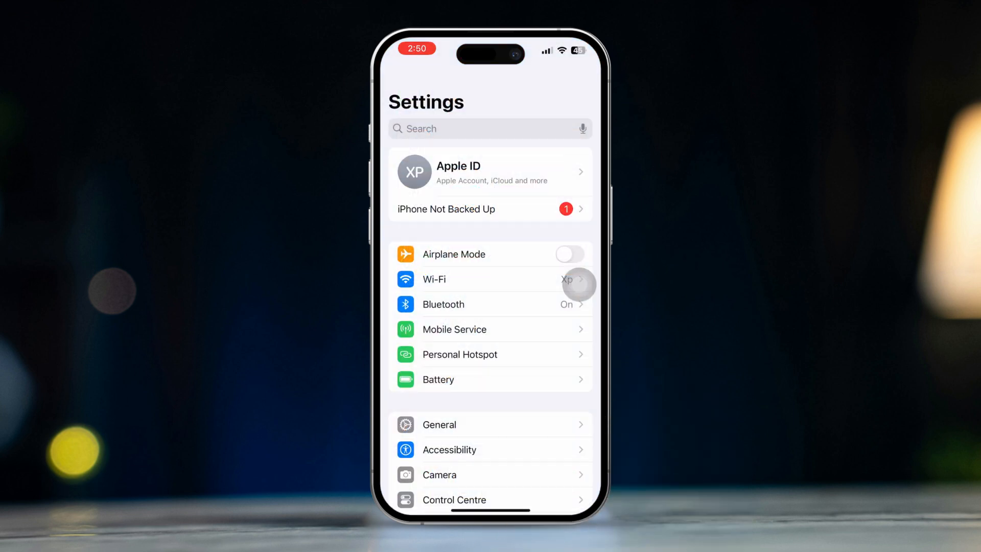
scroll("down", 3)
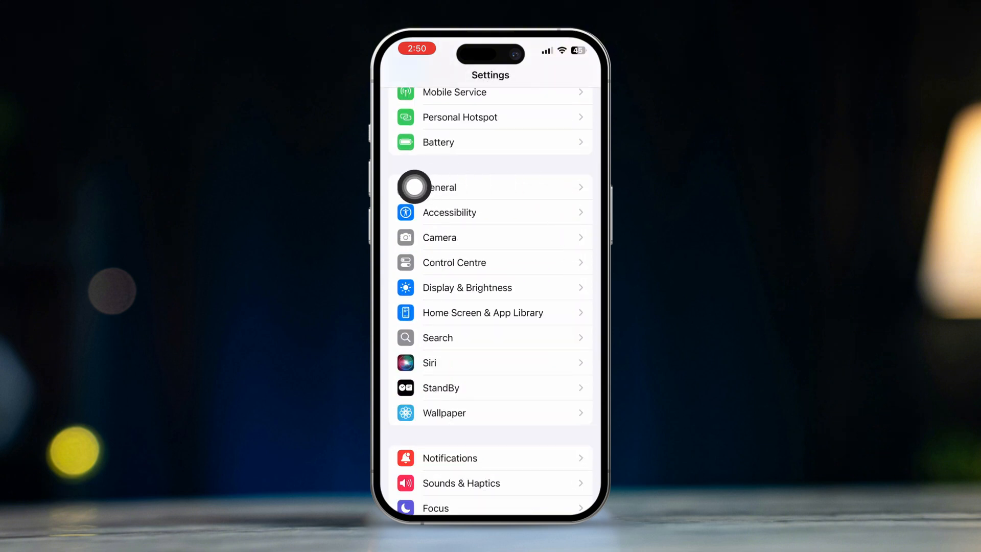
left_click(440, 187)
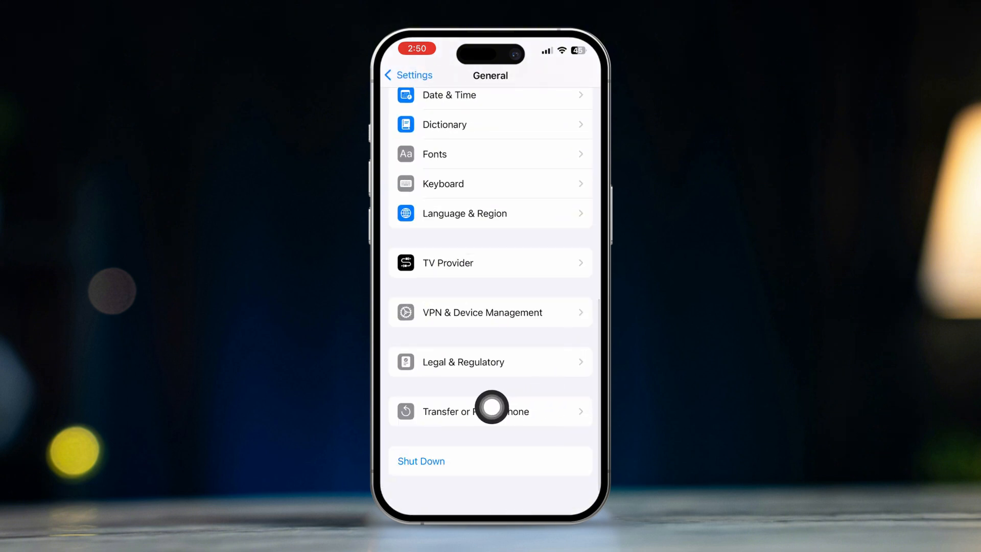
left_click(490, 411)
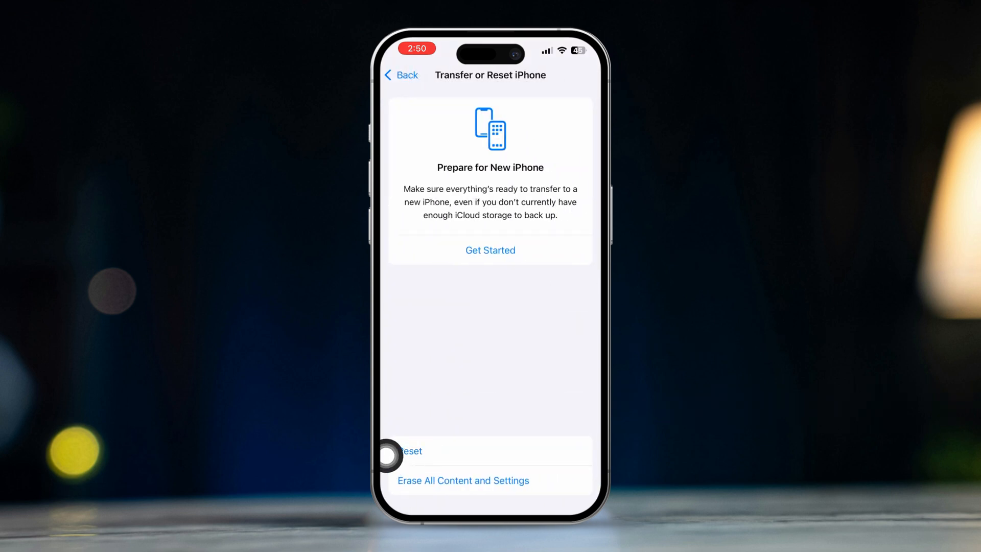
- Pick Reset Network Settings from the Reset options and confirm the reset
left_click(414, 451)
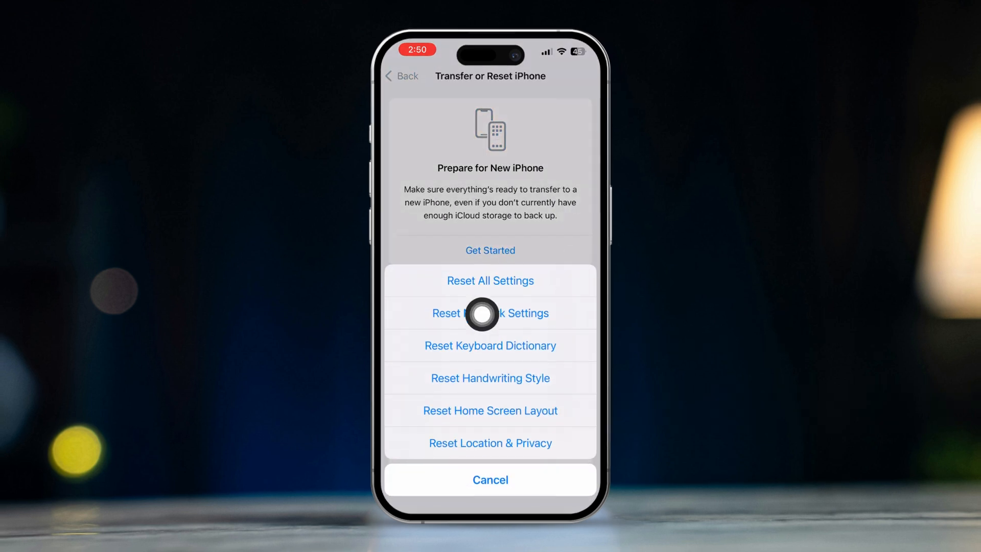
left_click(490, 314)
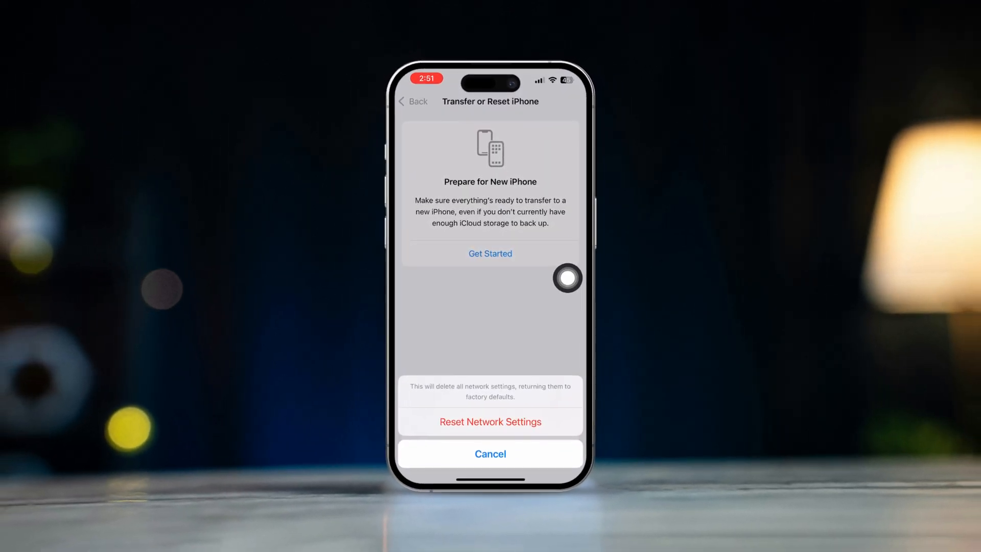
left_click(490, 454)
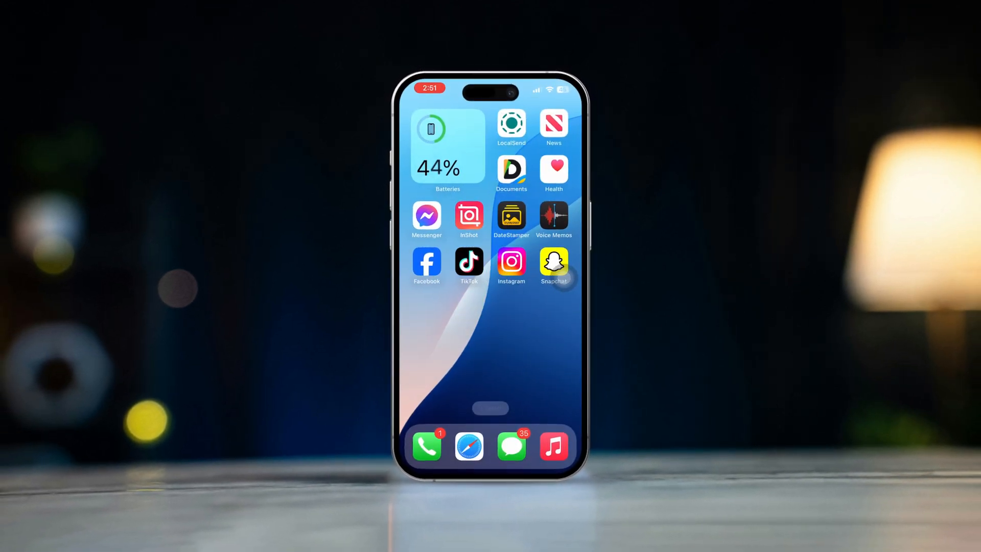